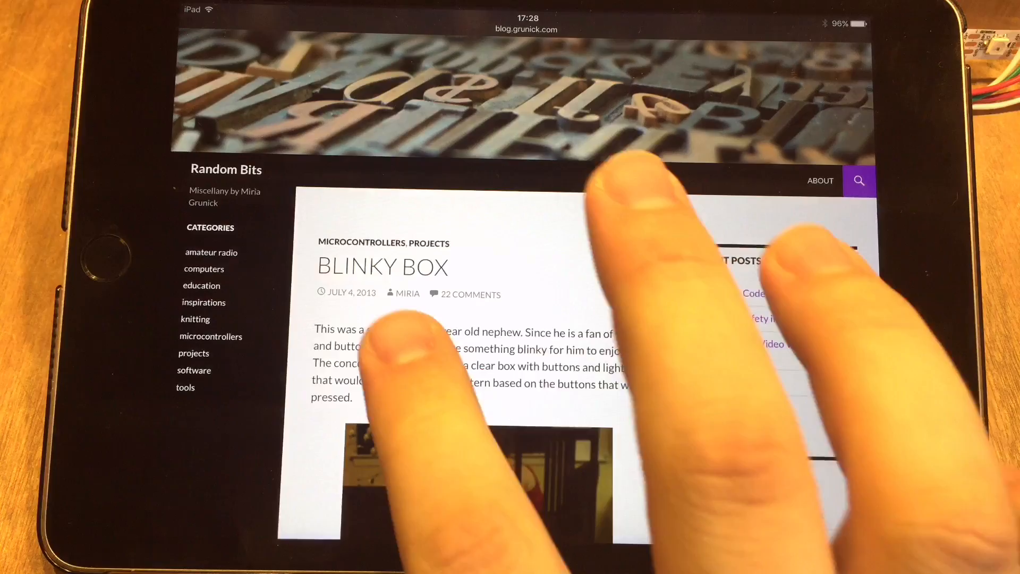
{"action": "scroll", "scroll_direction": "down", "scroll_amount": 3}
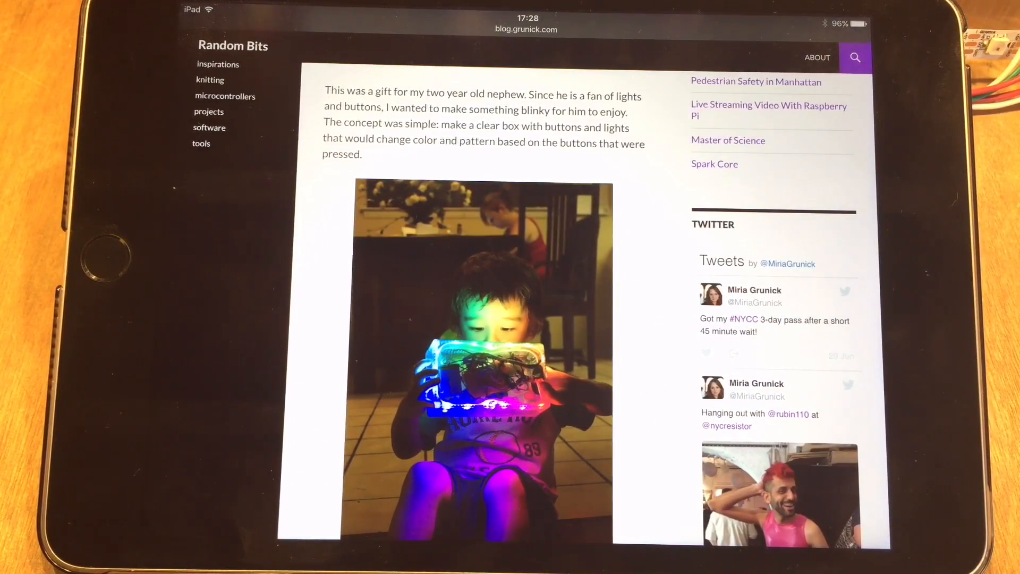
{"action": "scroll", "scroll_direction": "down", "scroll_amount": 3}
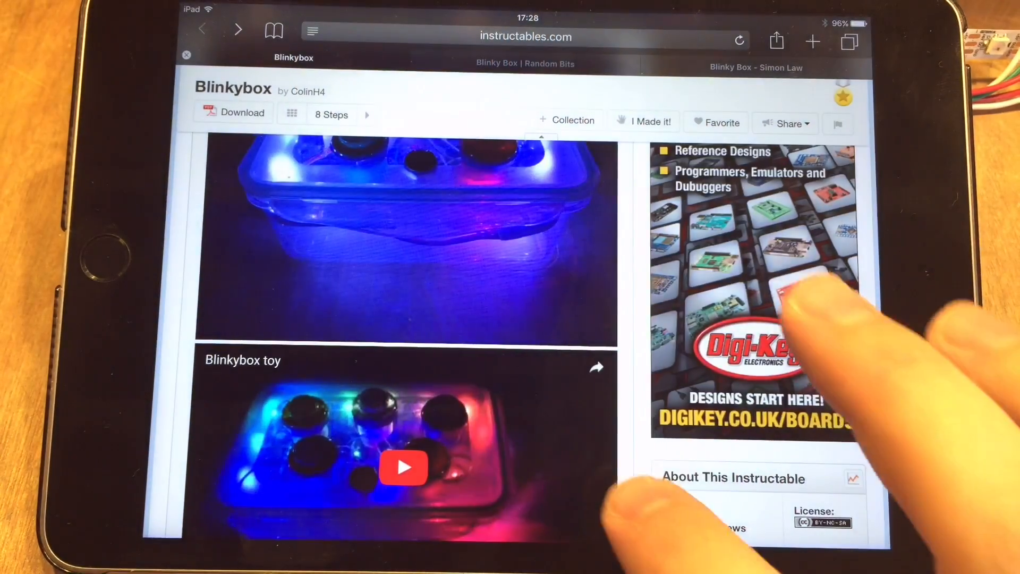
{"action": "scroll", "scroll_direction": "down", "scroll_amount": 3}
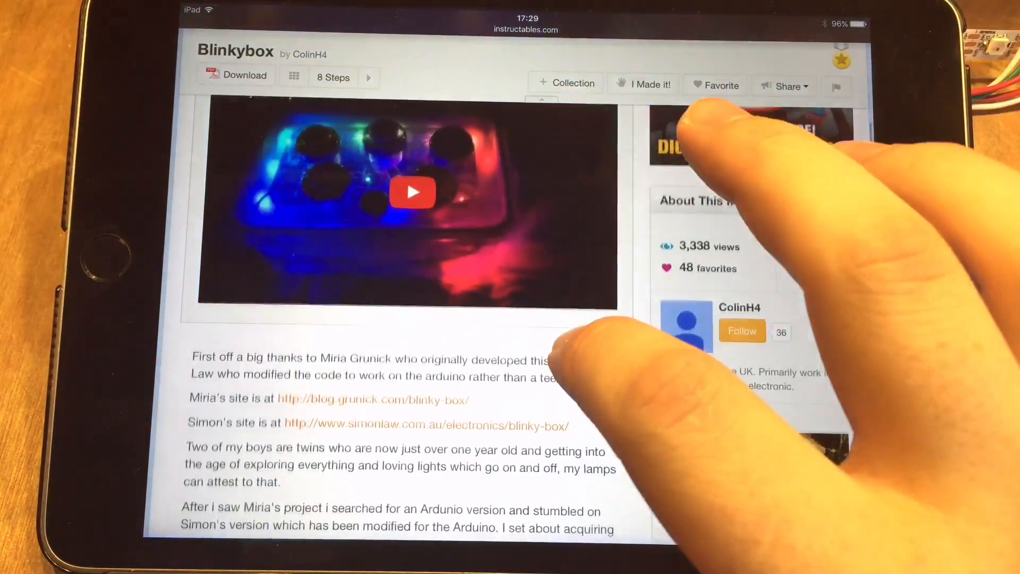
{"action": "scroll", "scroll_direction": "down", "scroll_amount": 3}
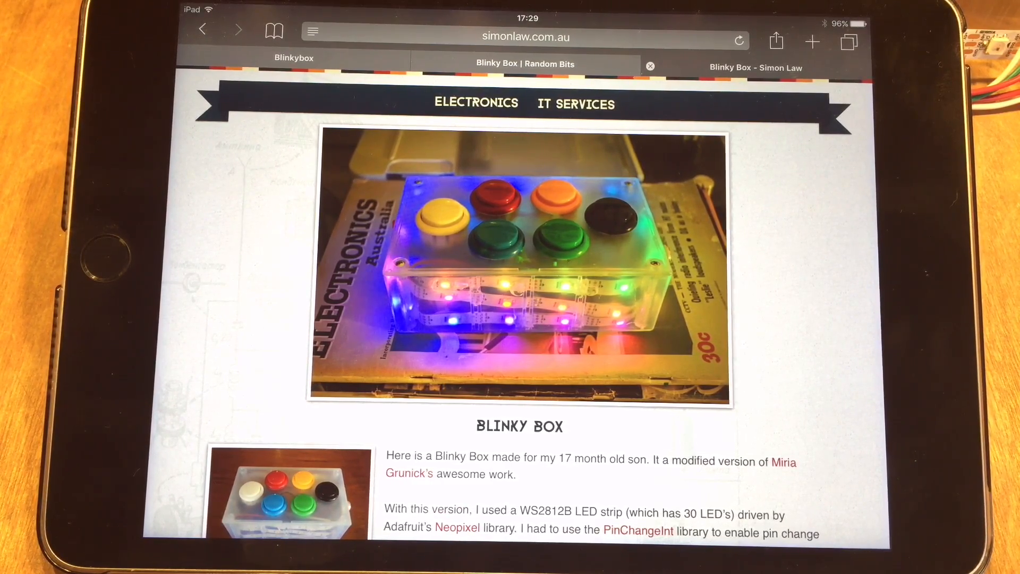
{"action": "scroll", "scroll_direction": "down", "scroll_amount": 3}
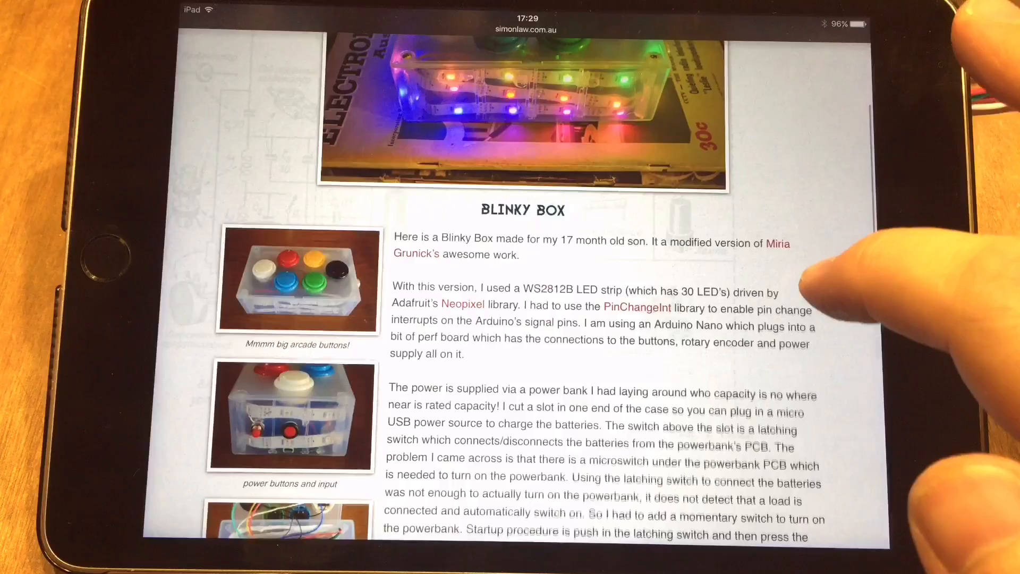